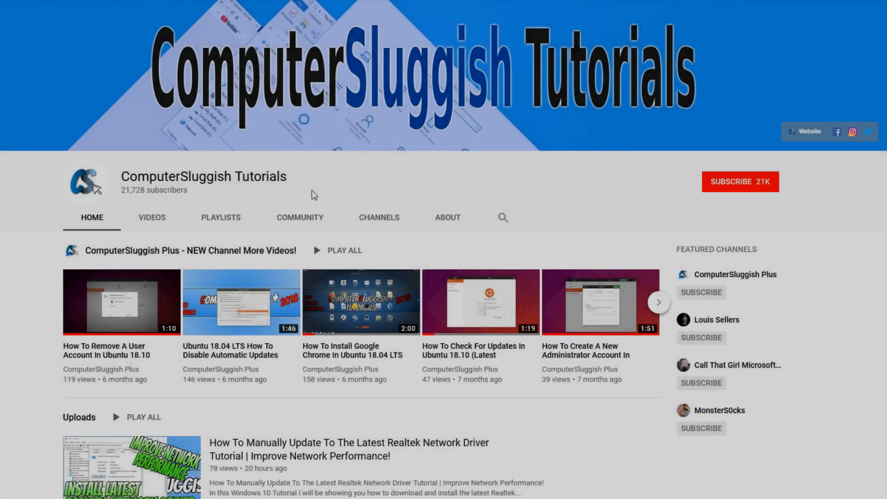
pyautogui.moveTo(333, 187)
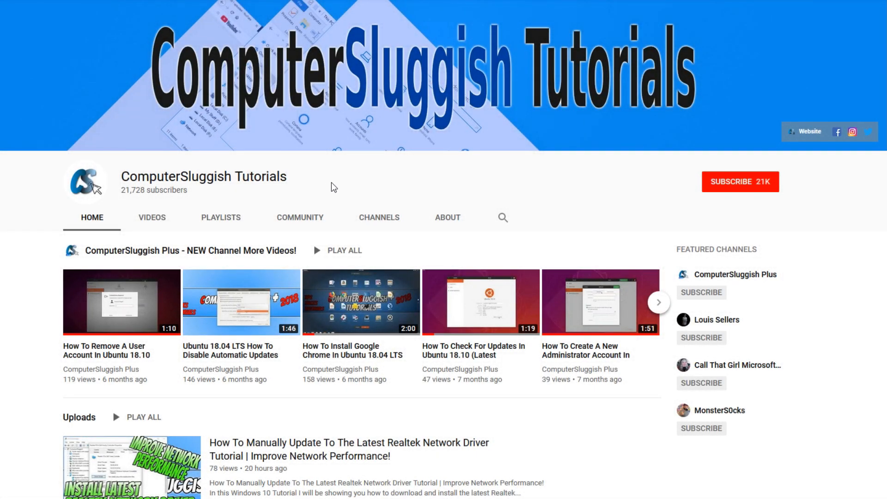
pyautogui.moveTo(636, 167)
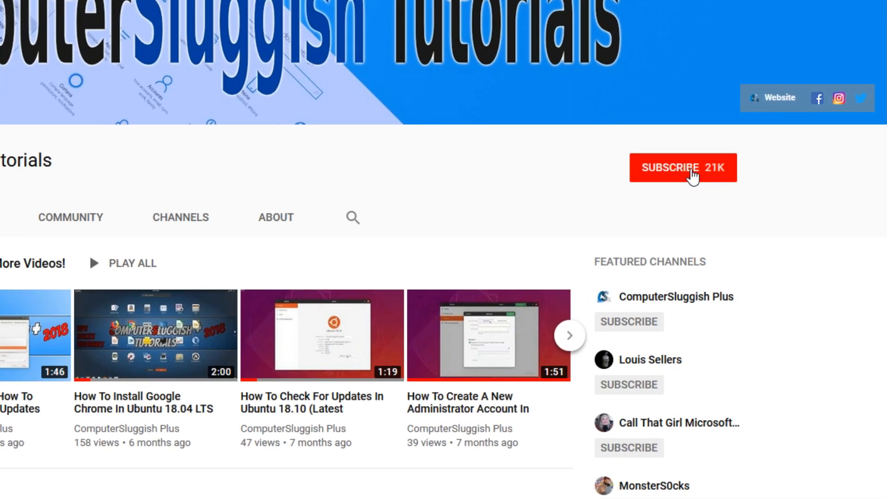
# Step: Subscribe to ComputerSluggish Tutorials and turn on its notification bell
pyautogui.click(683, 167)
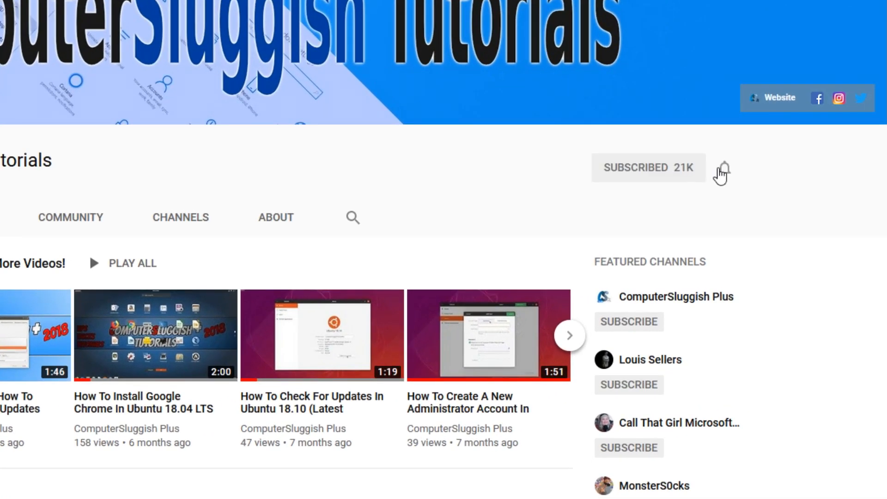
pyautogui.click(722, 167)
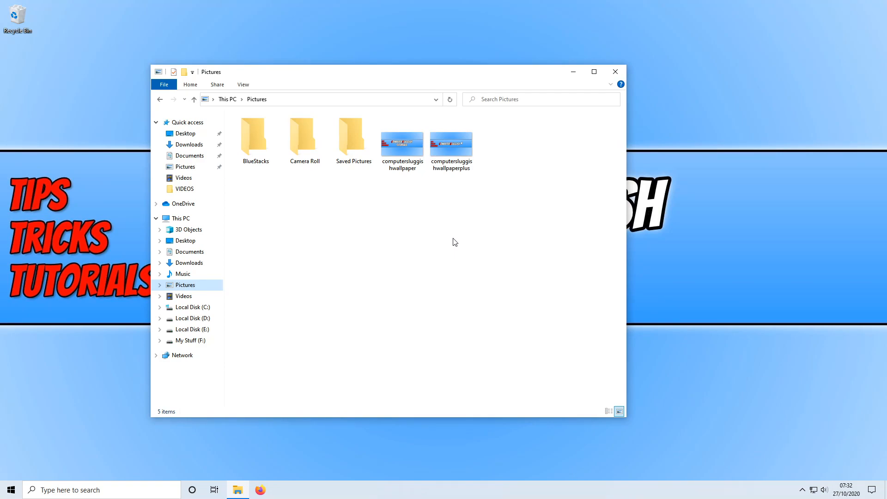
pyautogui.moveTo(565, 260)
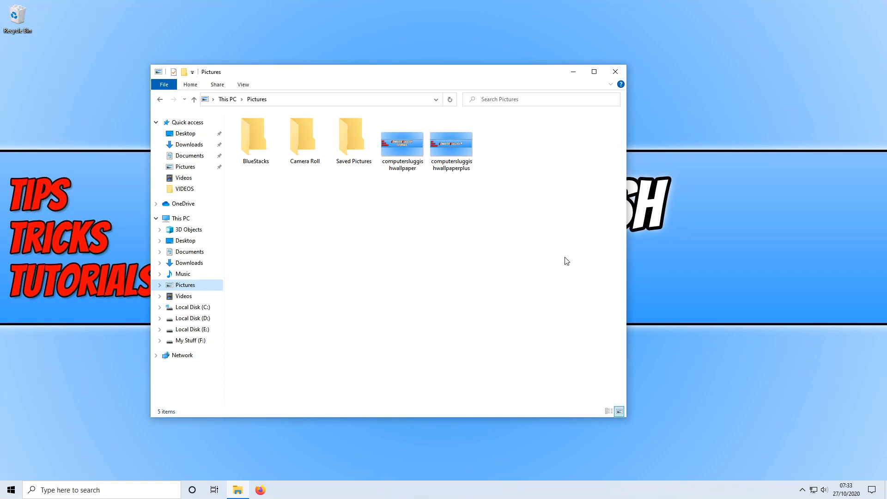
pyautogui.moveTo(493, 290)
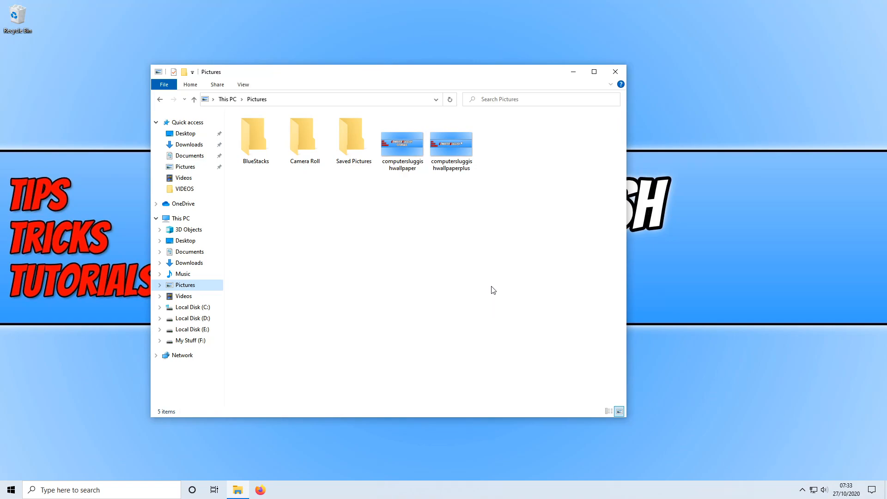
pyautogui.moveTo(524, 189)
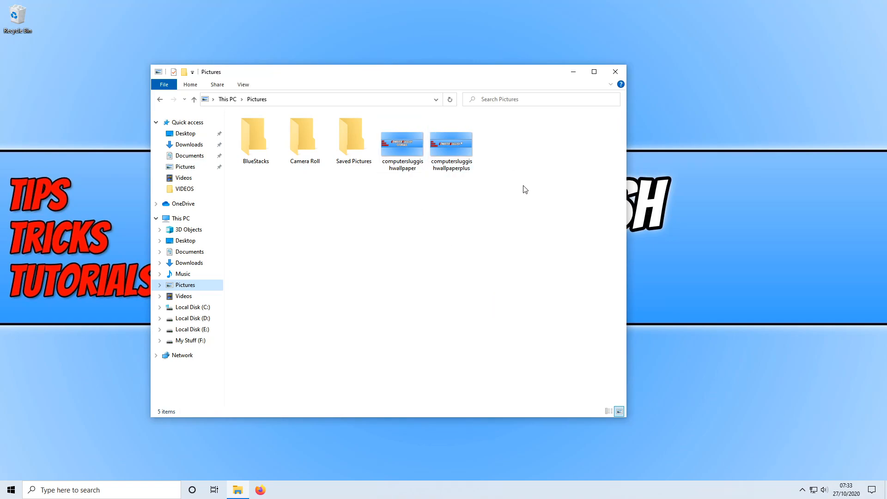
pyautogui.moveTo(428, 201)
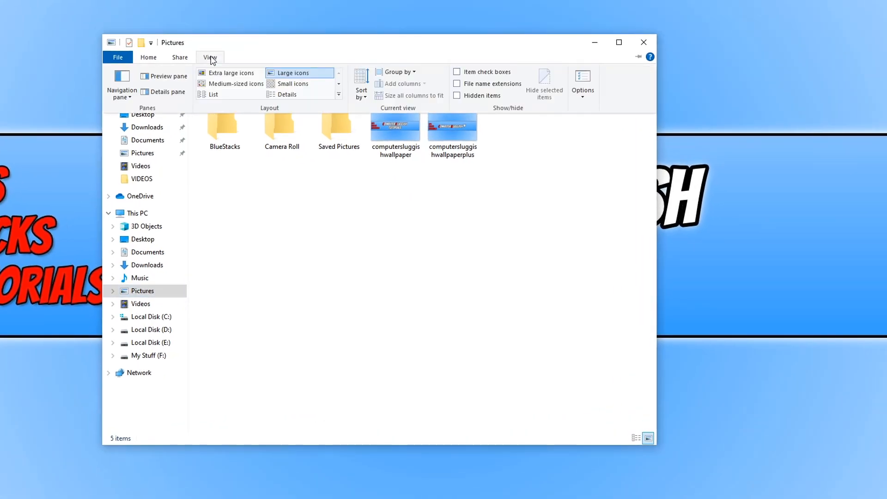
pyautogui.moveTo(582, 83)
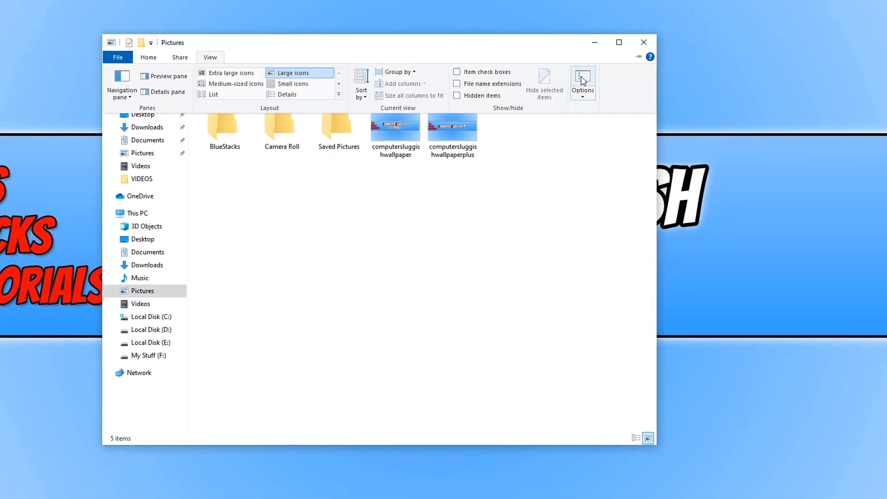
# Step: Open Folder Options from the View ribbon of the Pictures folder
pyautogui.click(582, 82)
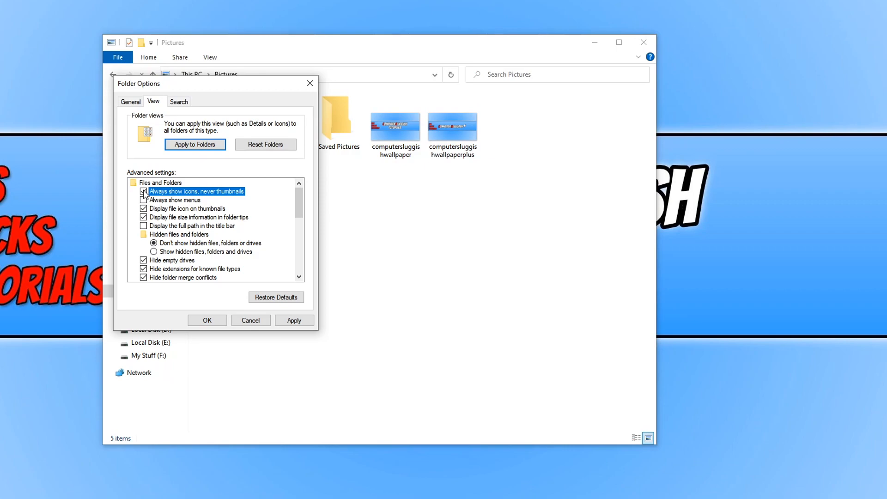
# Step: Enable 'Always show icons, never thumbnails' in Folder Options and confirm with OK
pyautogui.click(294, 320)
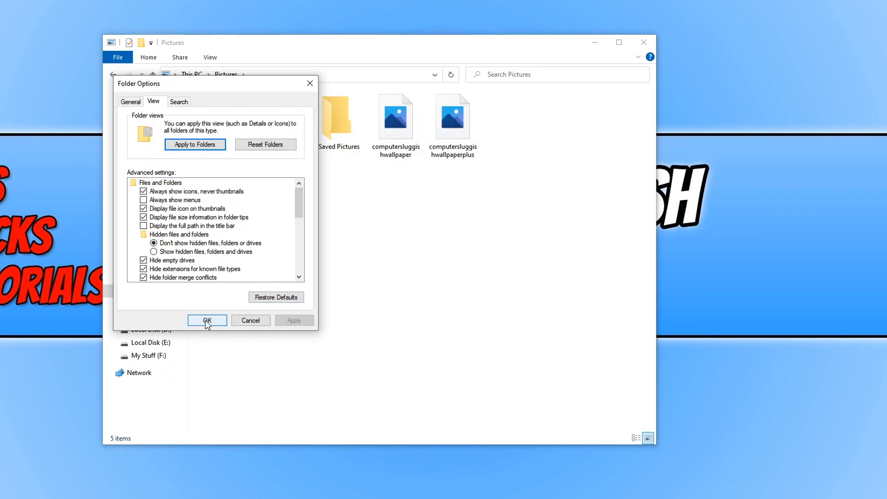
pyautogui.click(206, 320)
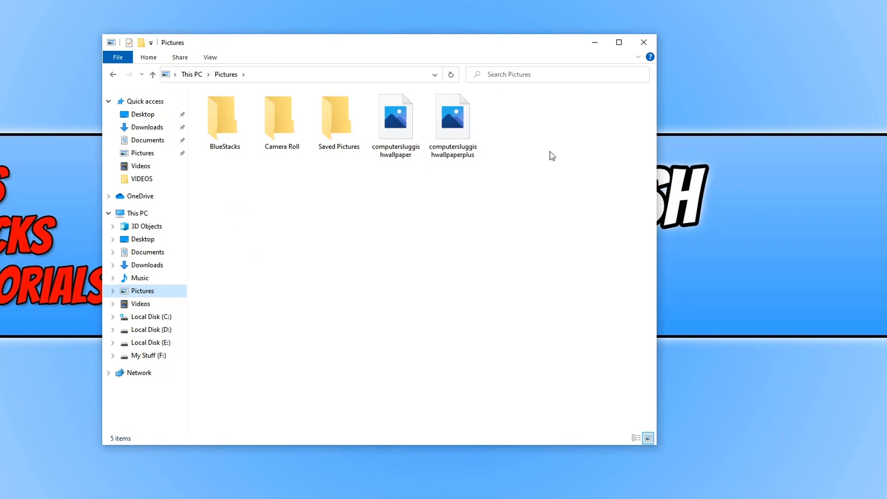
pyautogui.moveTo(490, 143)
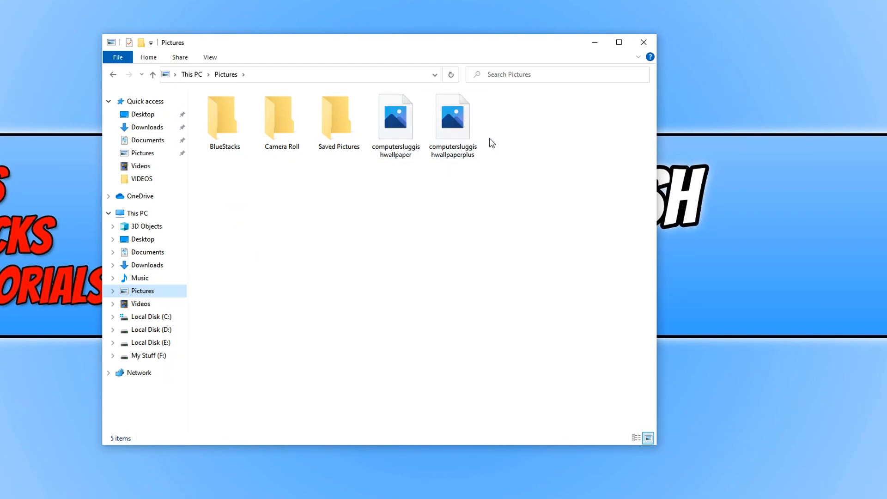